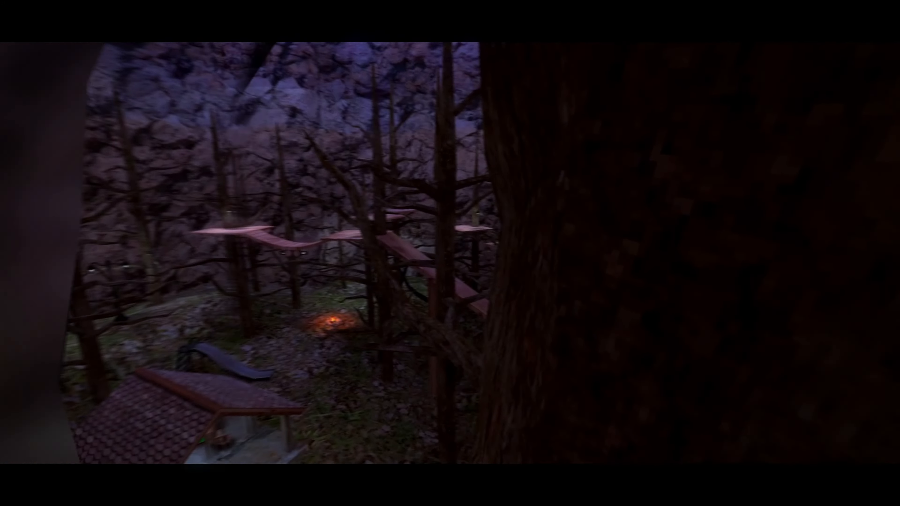
{"action": "mouse_move", "coordinate": [450, 253]}
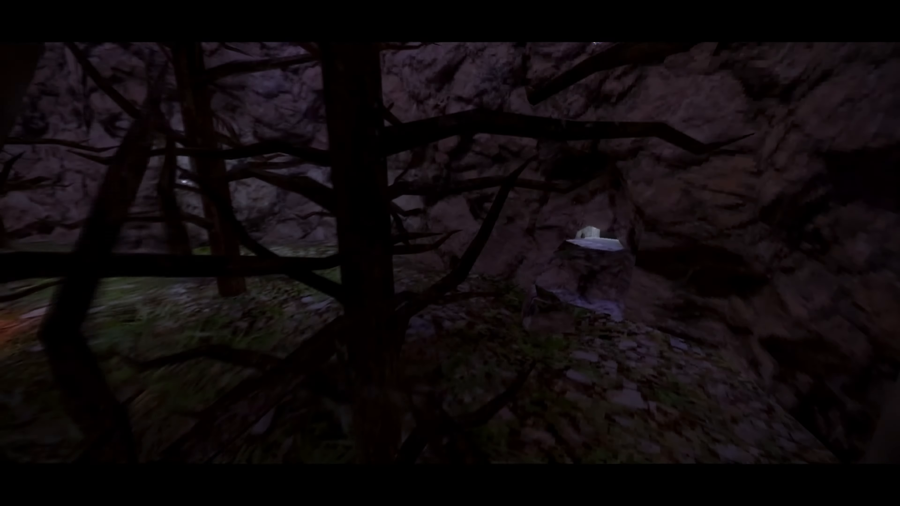
{"action": "mouse_move", "coordinate": [450, 253]}
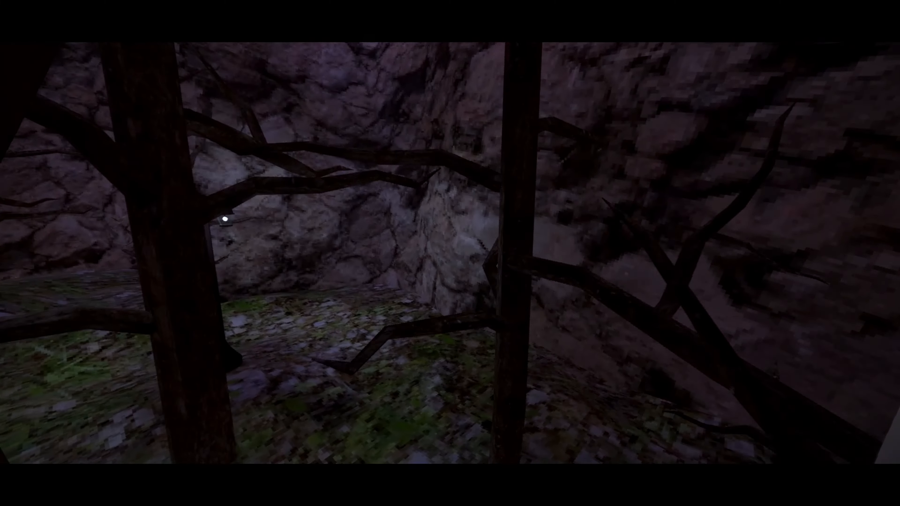
{"action": "mouse_move", "coordinate": [450, 253]}
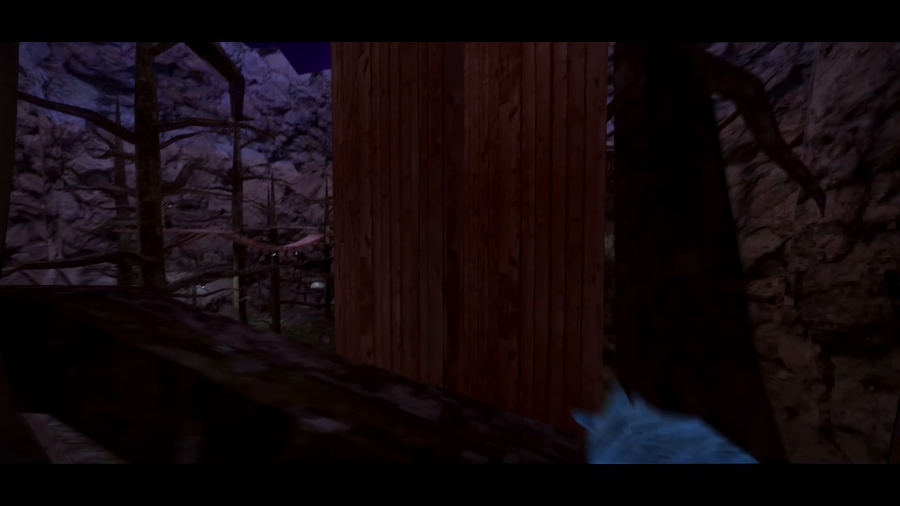
{"action": "mouse_move", "coordinate": [450, 253]}
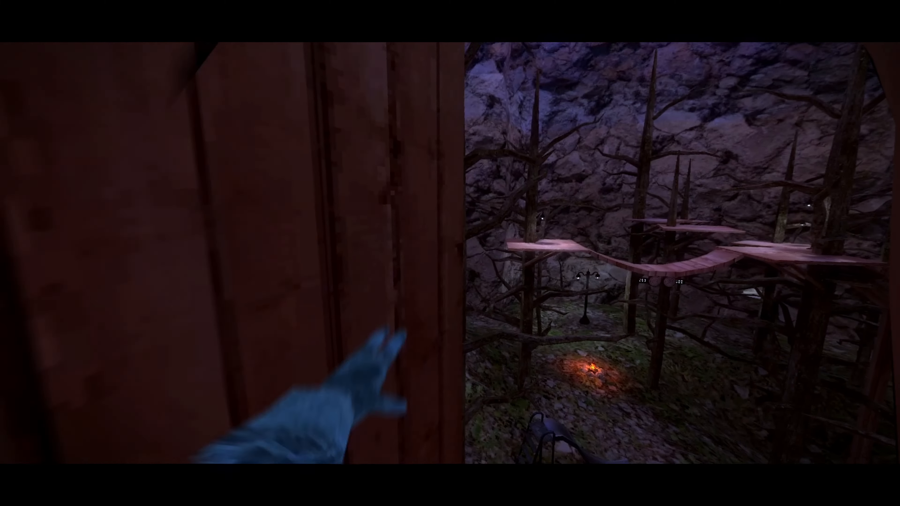